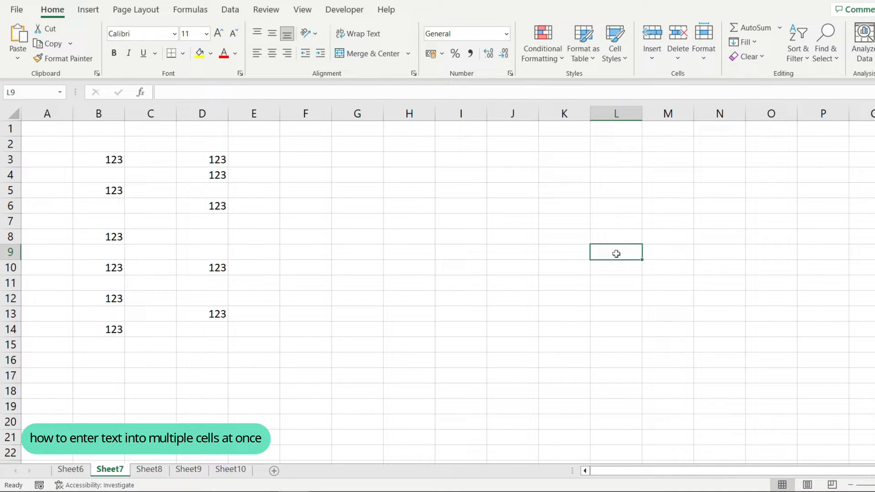
Step: Build a Ctrl-click selection of the scattered target cells and begin entering 'hello'
{"action": "left_click", "coordinate": [98, 144]}
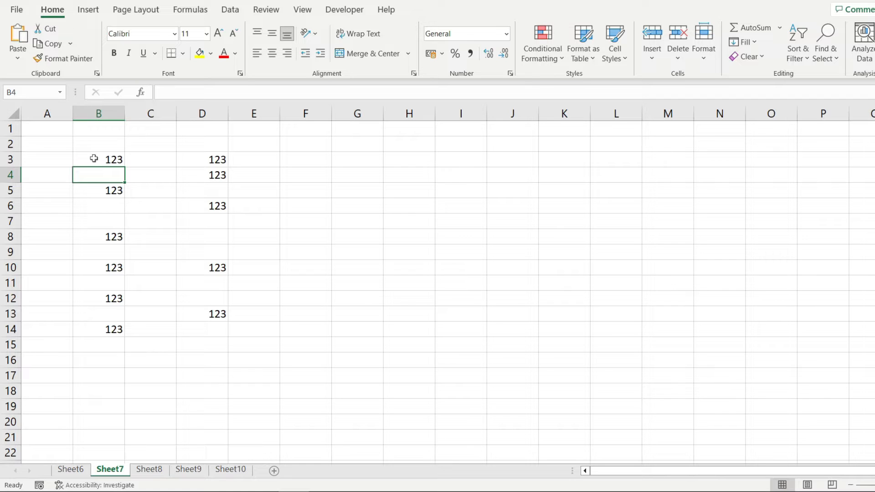
{"action": "mouse_move", "coordinate": [427, 231]}
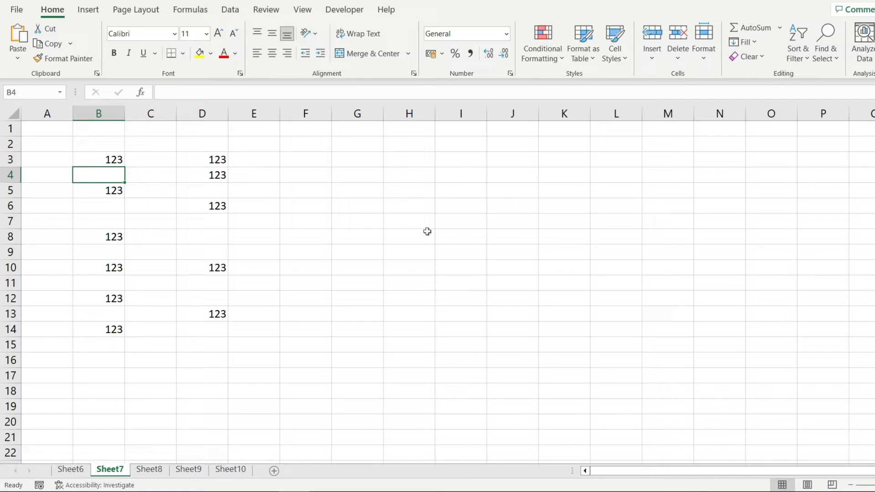
{"action": "left_click", "coordinate": [357, 159]}
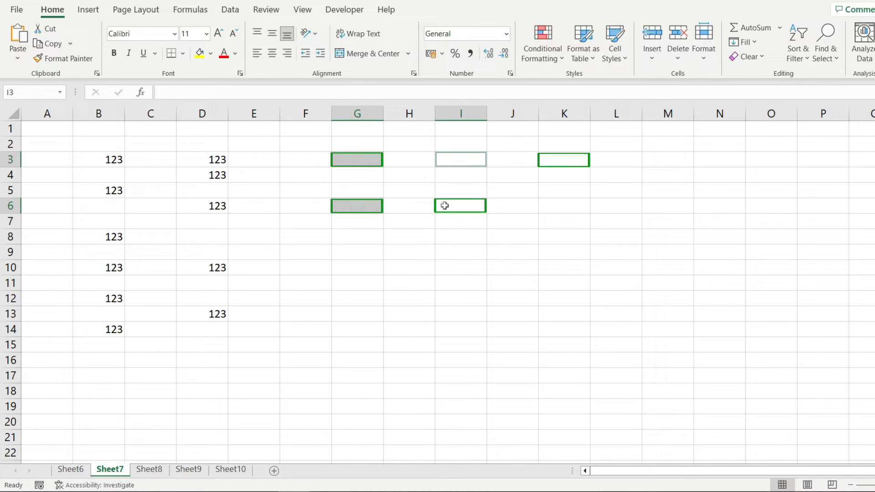
{"action": "left_click", "coordinate": [562, 205]}
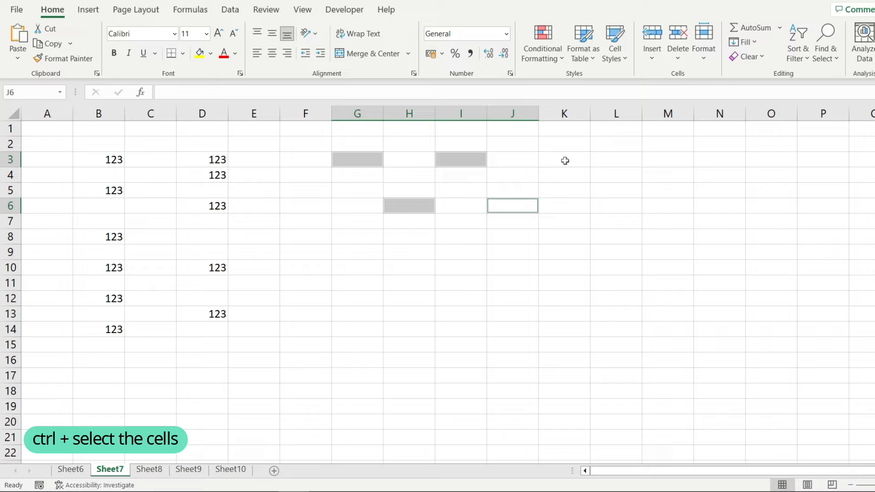
{"action": "left_click", "coordinate": [617, 205]}
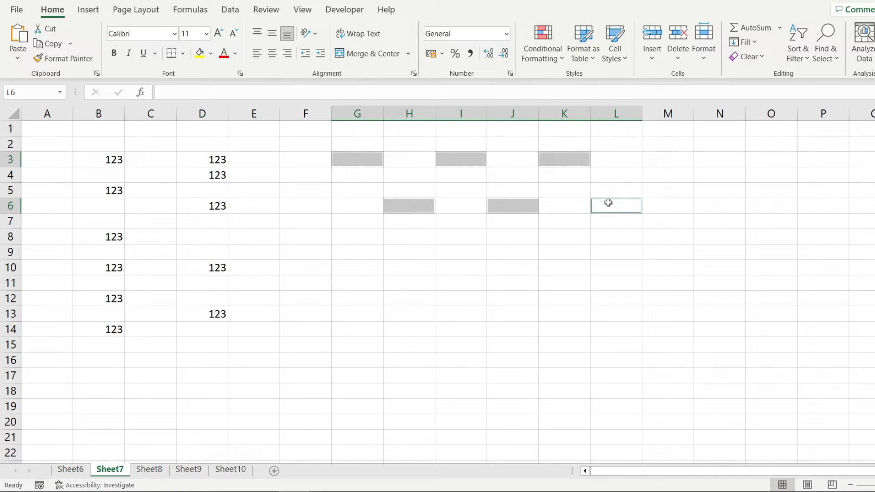
{"action": "type", "text": "hello"}
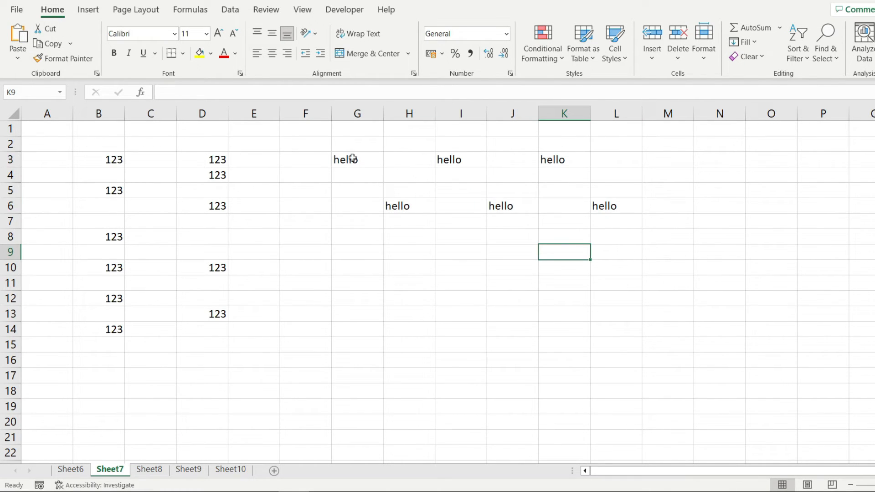
Step: Select G3:L7 to confirm six filled cells, then check L6 holds 'hello'
{"action": "left_click_drag", "start_coordinate": [345, 160], "coordinate": [605, 221]}
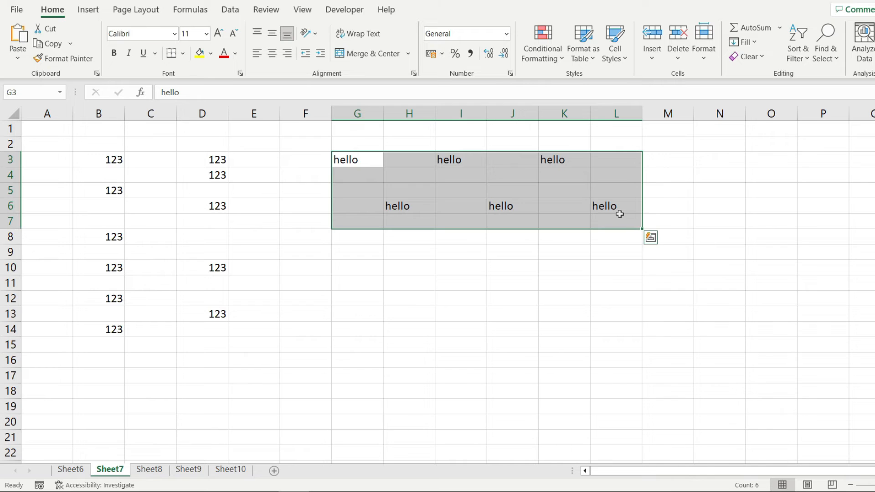
{"action": "left_click", "coordinate": [616, 206]}
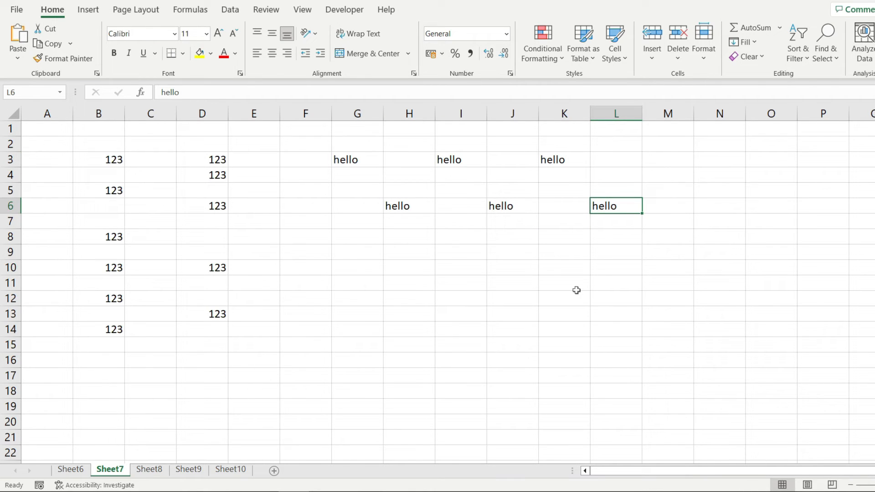